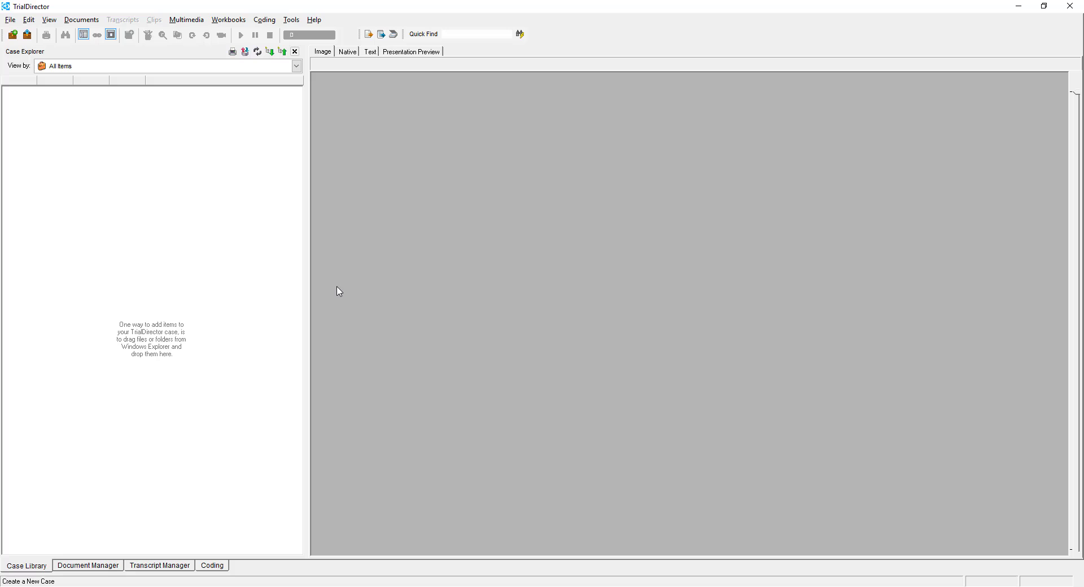
mouse_move(138, 582)
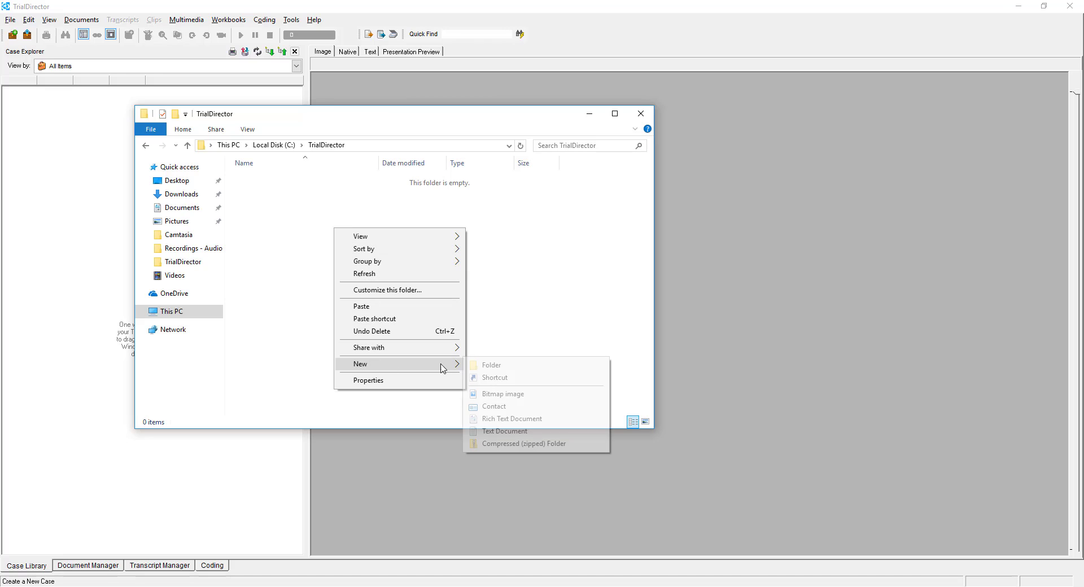
Create a new folder named 'State v Jones' inside C:\TrialDirector and close File Explorer.
click(488, 364)
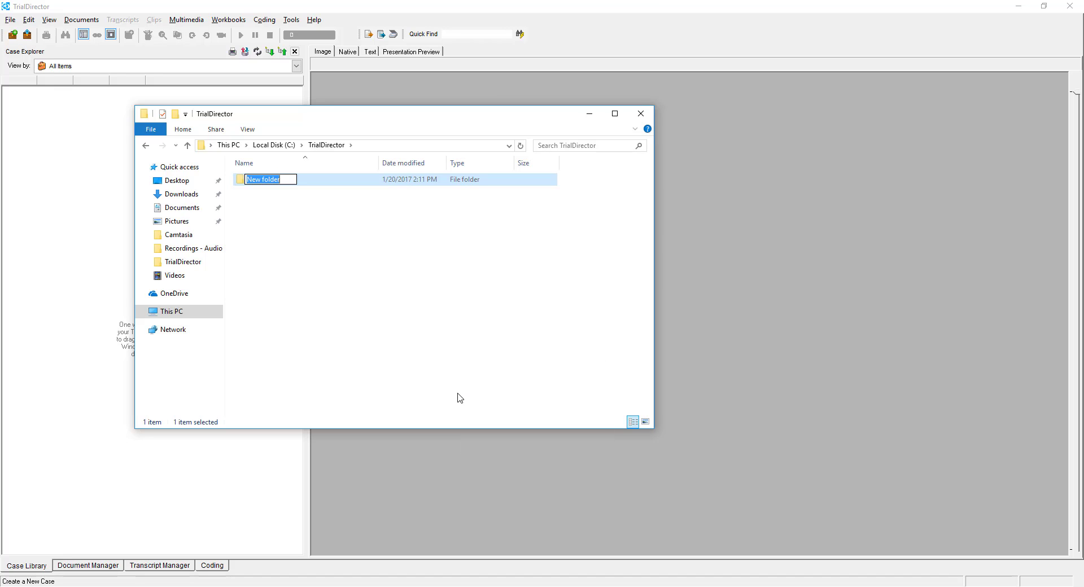
text(State v Jones)
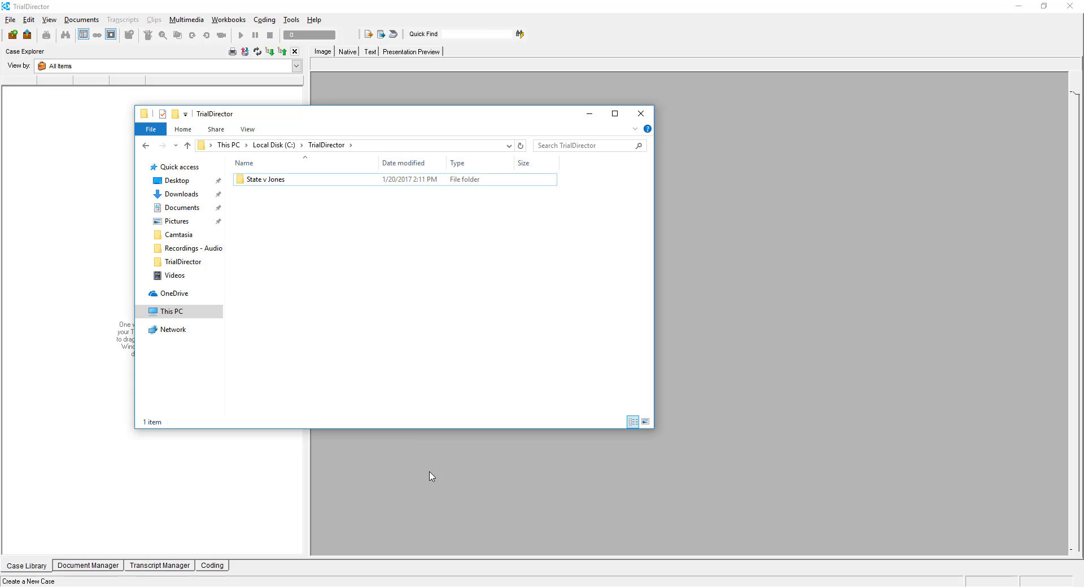
click(640, 114)
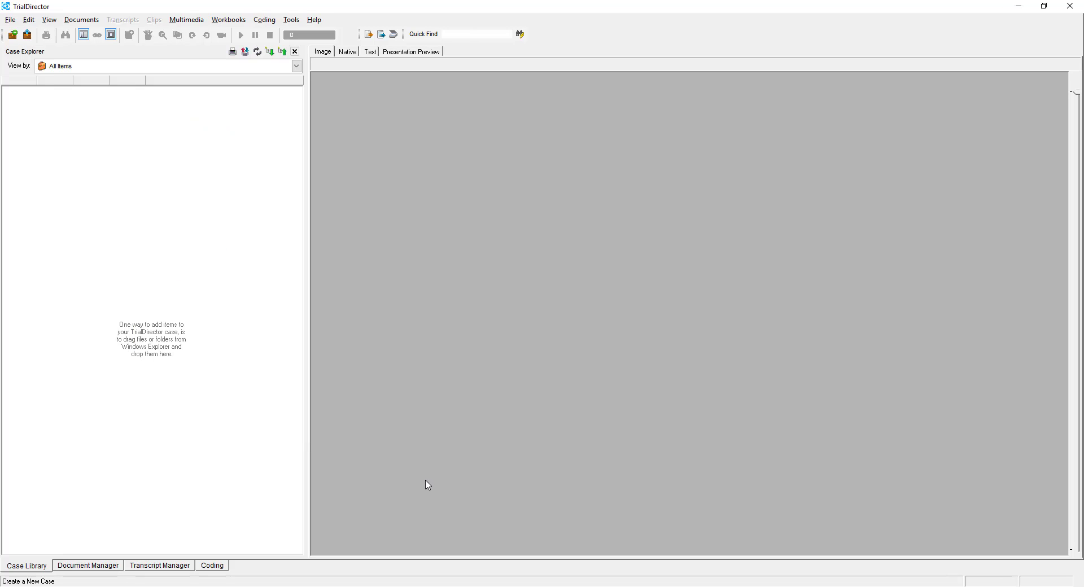
mouse_move(307, 324)
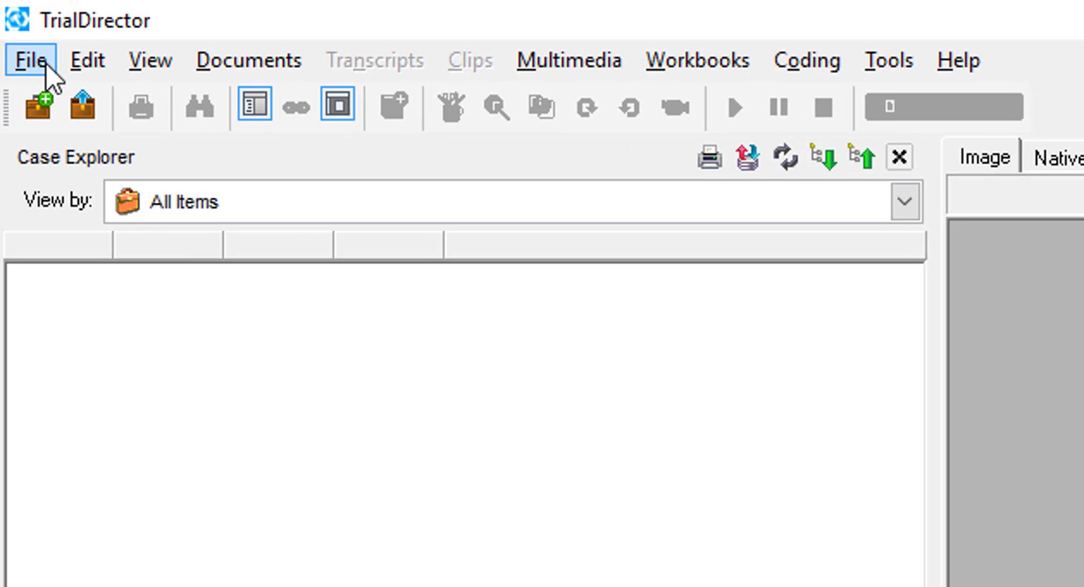
Open TrialDirector's File menu to reach the Create a New Case command.
click(30, 61)
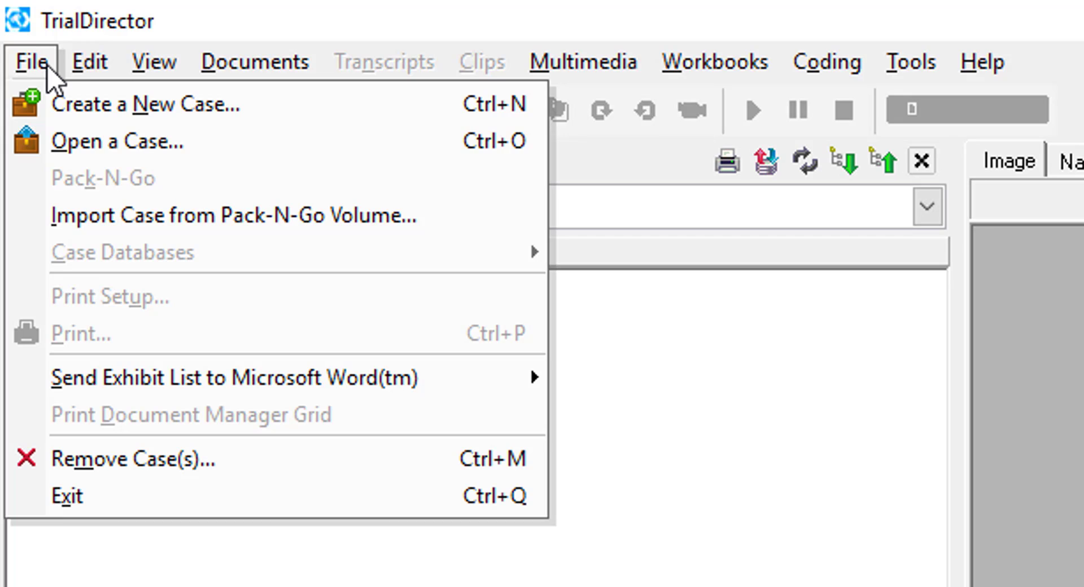
mouse_move(72, 119)
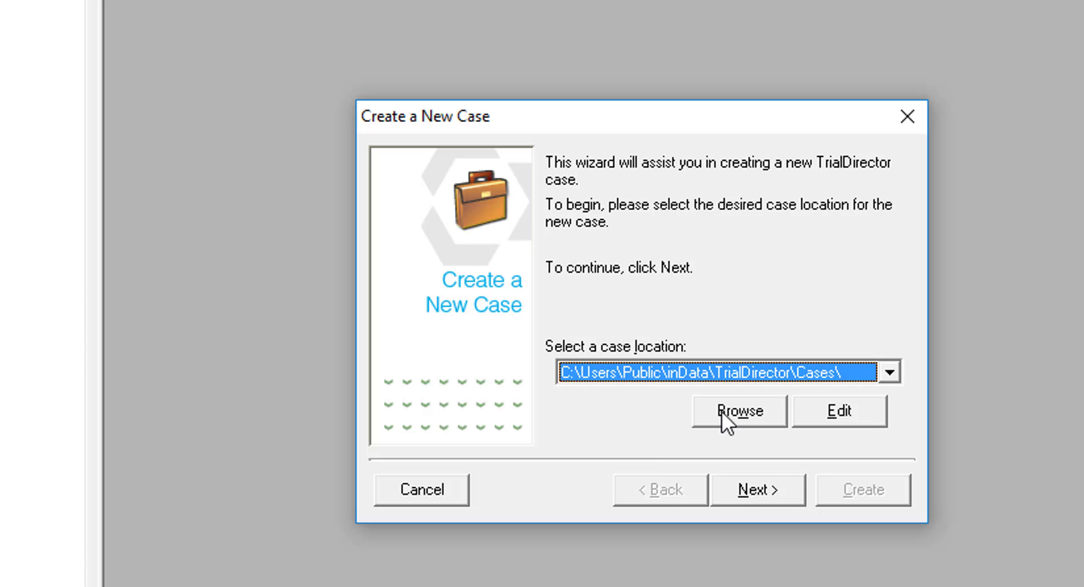
Browse to C:\TrialDirector\State v Jones as the new case's location.
click(738, 411)
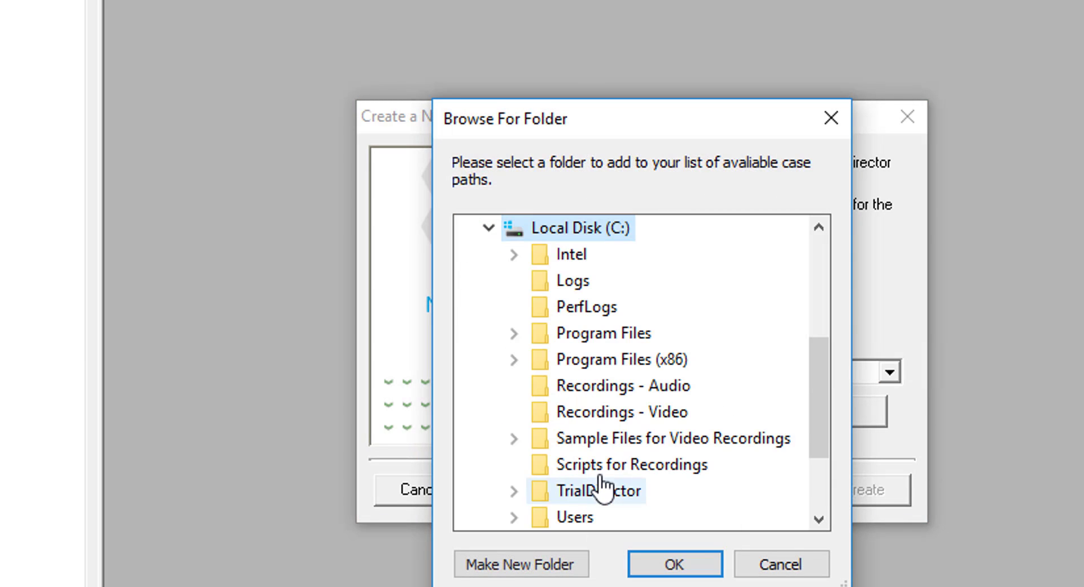
click(514, 491)
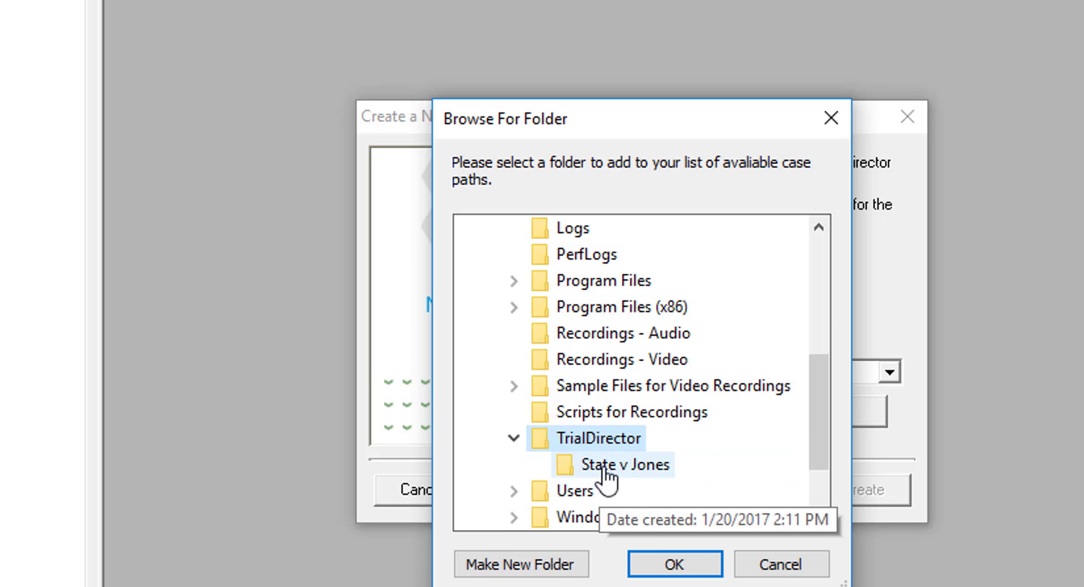
click(674, 565)
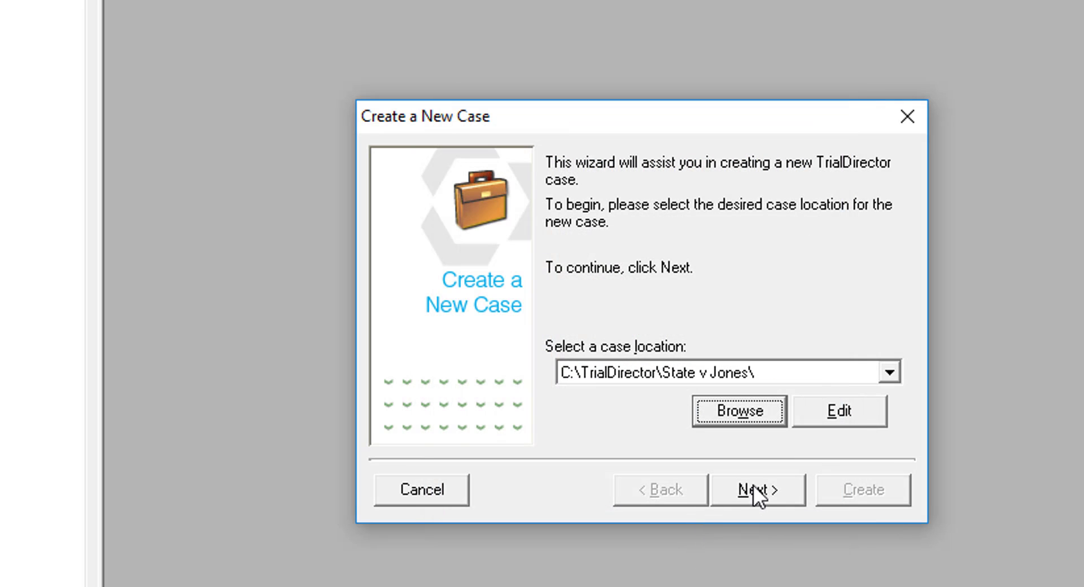
Name the case 'State v Jones Database' and create it so it opens in Case Explorer.
click(758, 490)
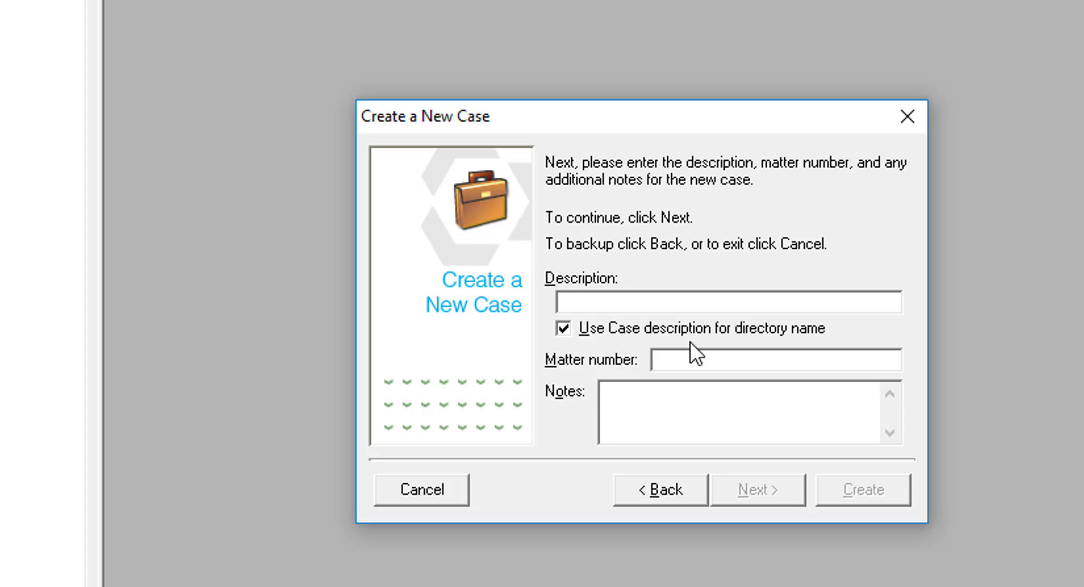
mouse_move(593, 364)
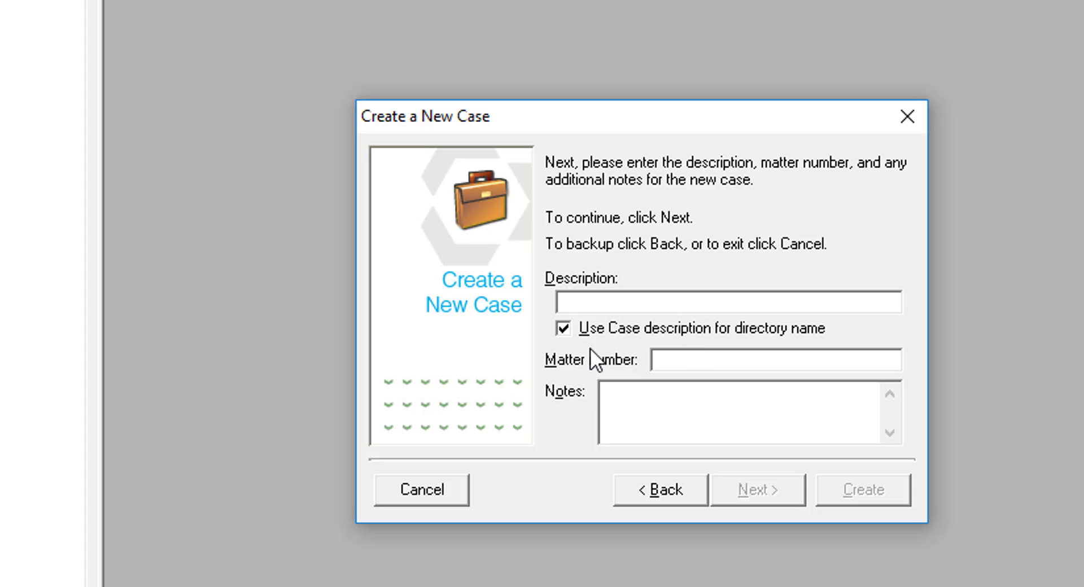
text(State v)
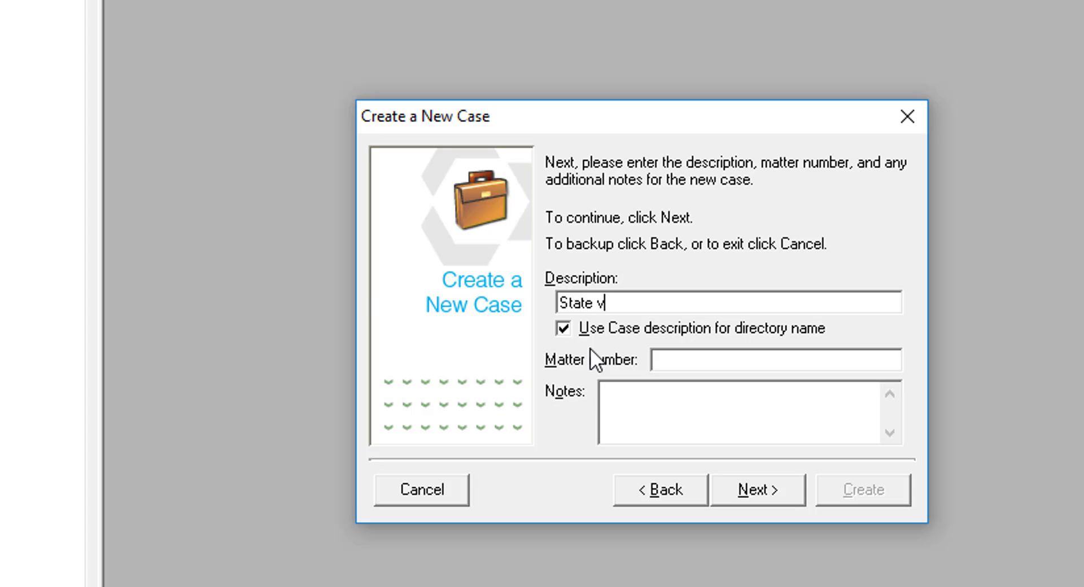
text(Jones Database)
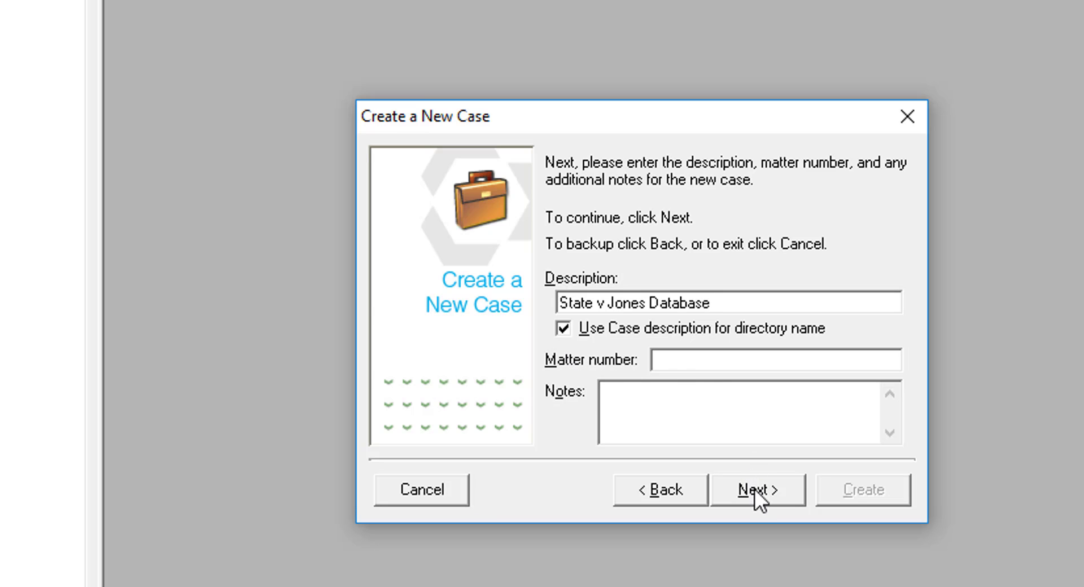
click(758, 489)
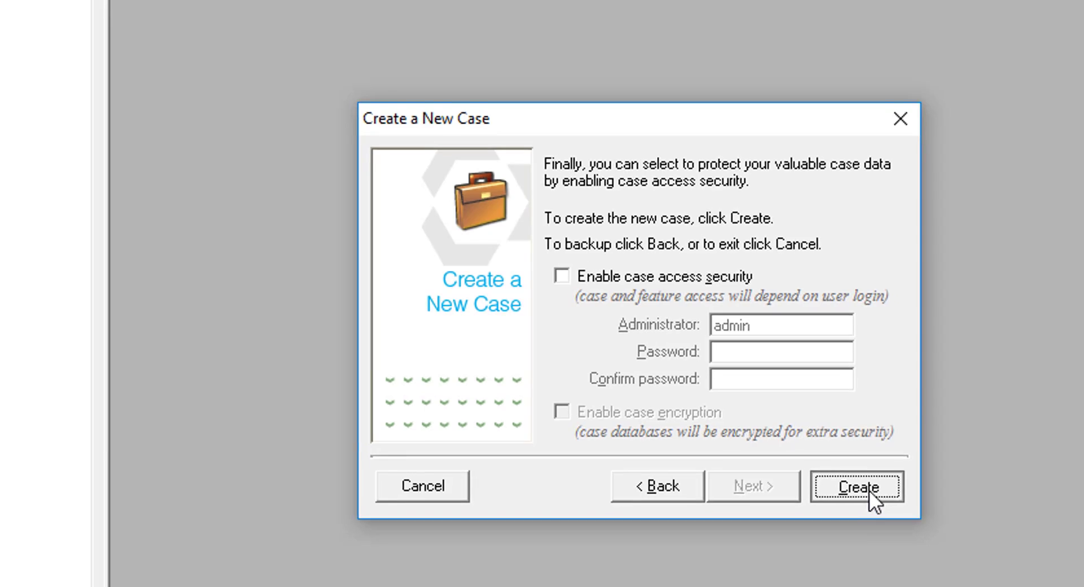
click(856, 486)
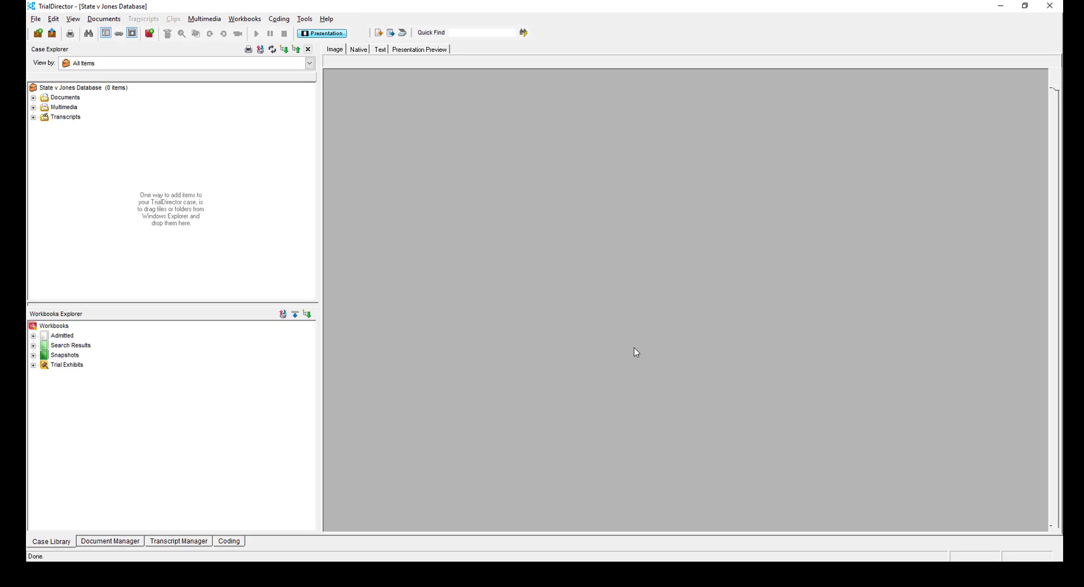